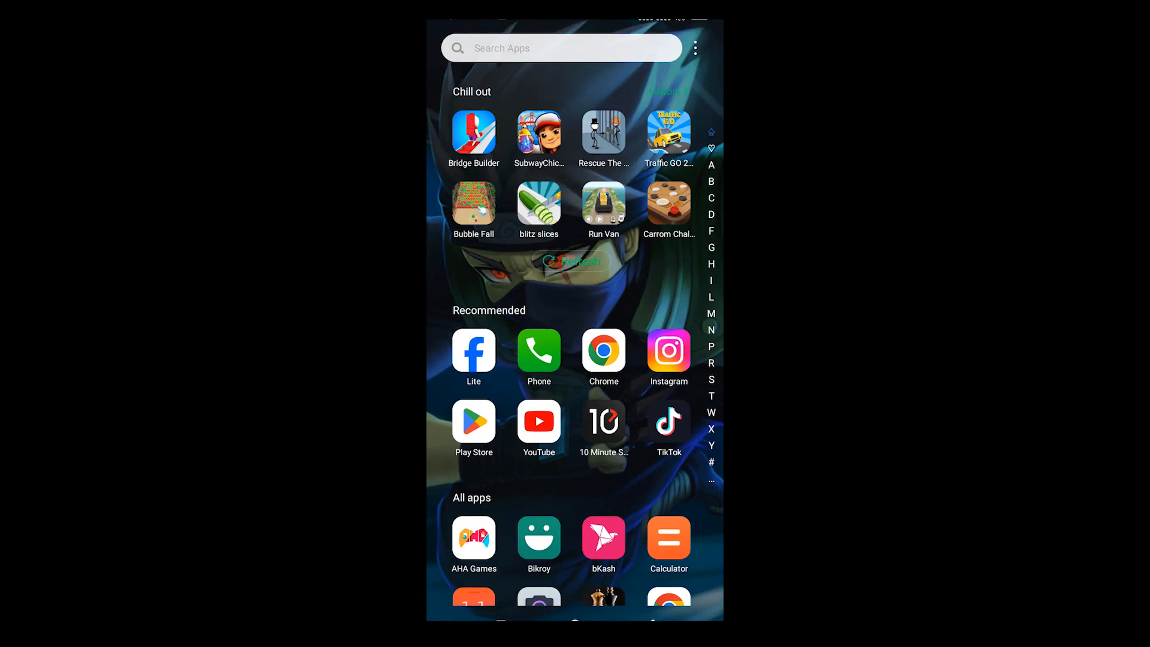
- Scroll through Settings and go into the system settings area with the All apps list
scroll(down, 3)
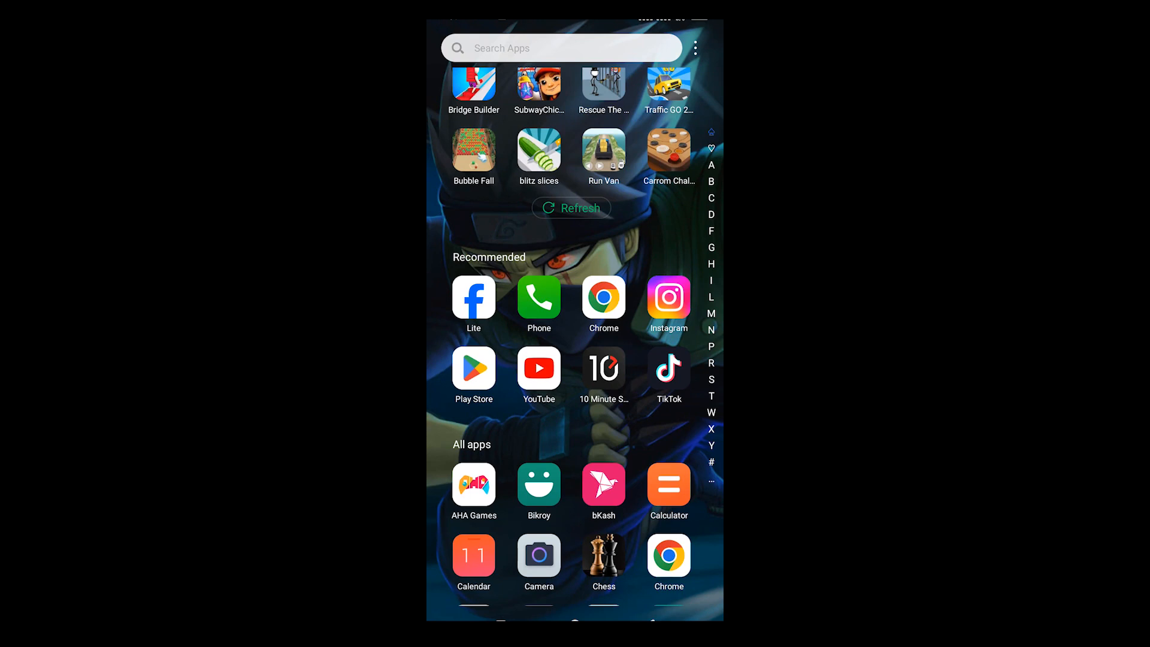
scroll(down, 3)
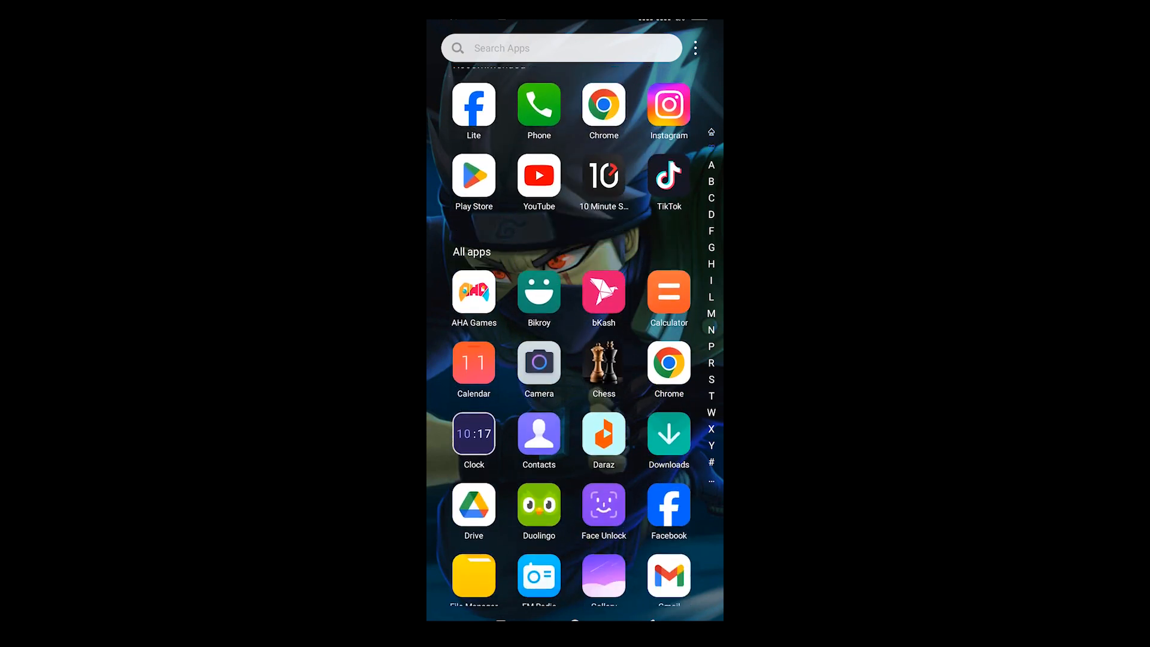
scroll(down, 3)
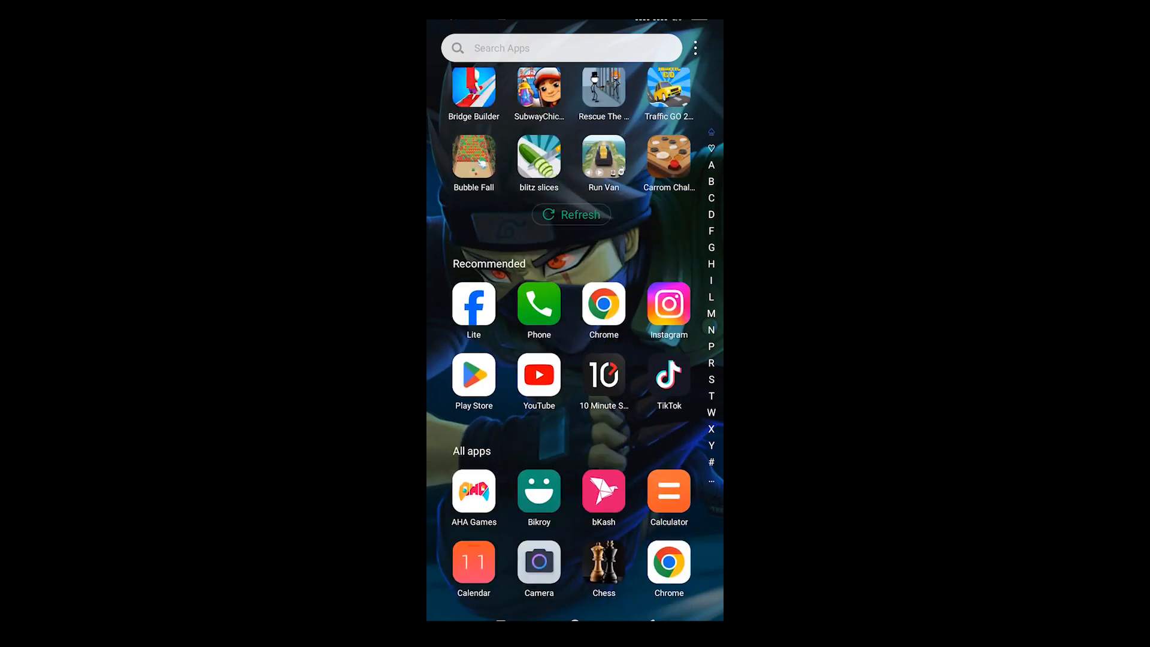
scroll(down, 3)
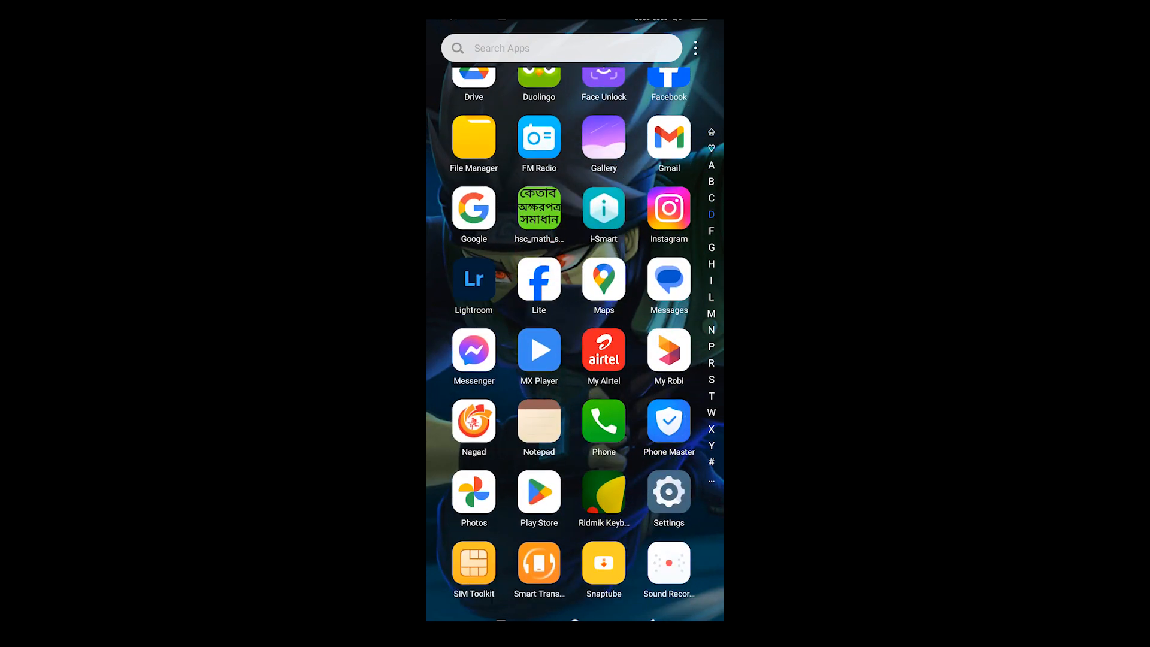
click(668, 492)
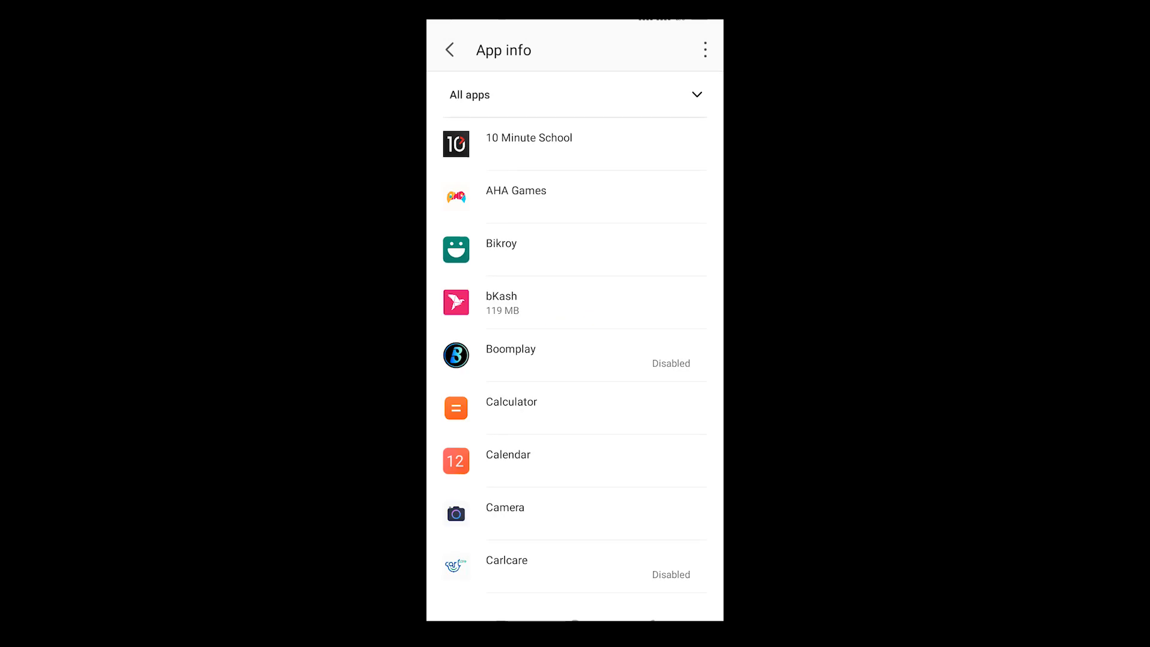
- Scroll the All apps list to Calendar and view its App info page (7.60 MB, Disable and Force Stop)
scroll(down, 3)
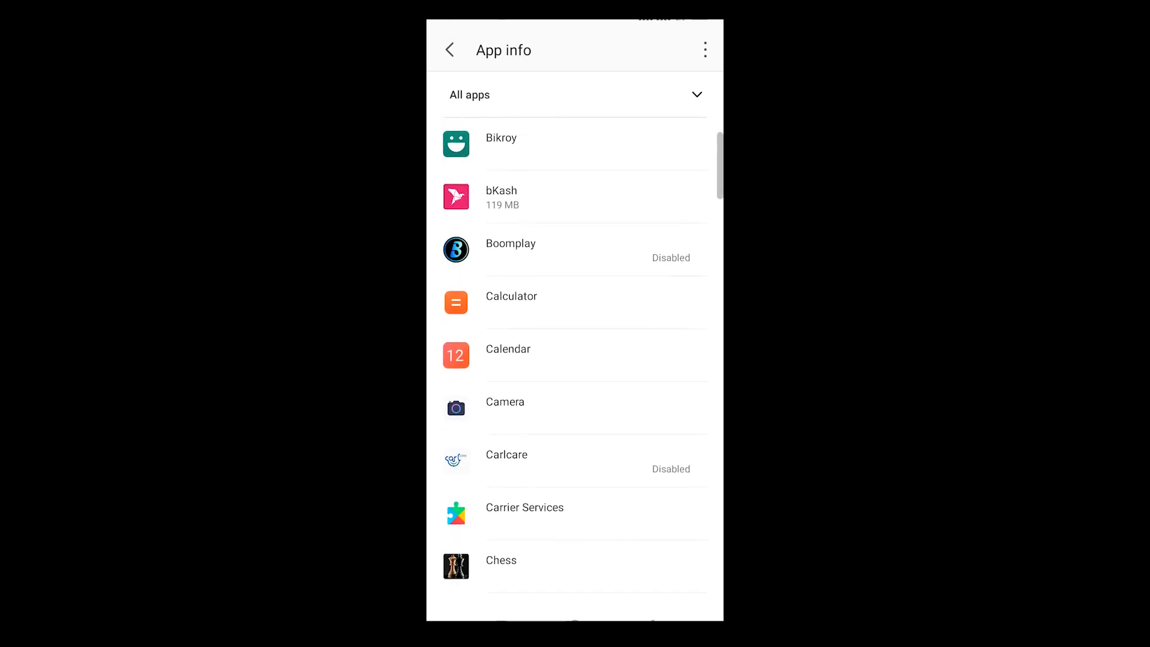
scroll(down, 3)
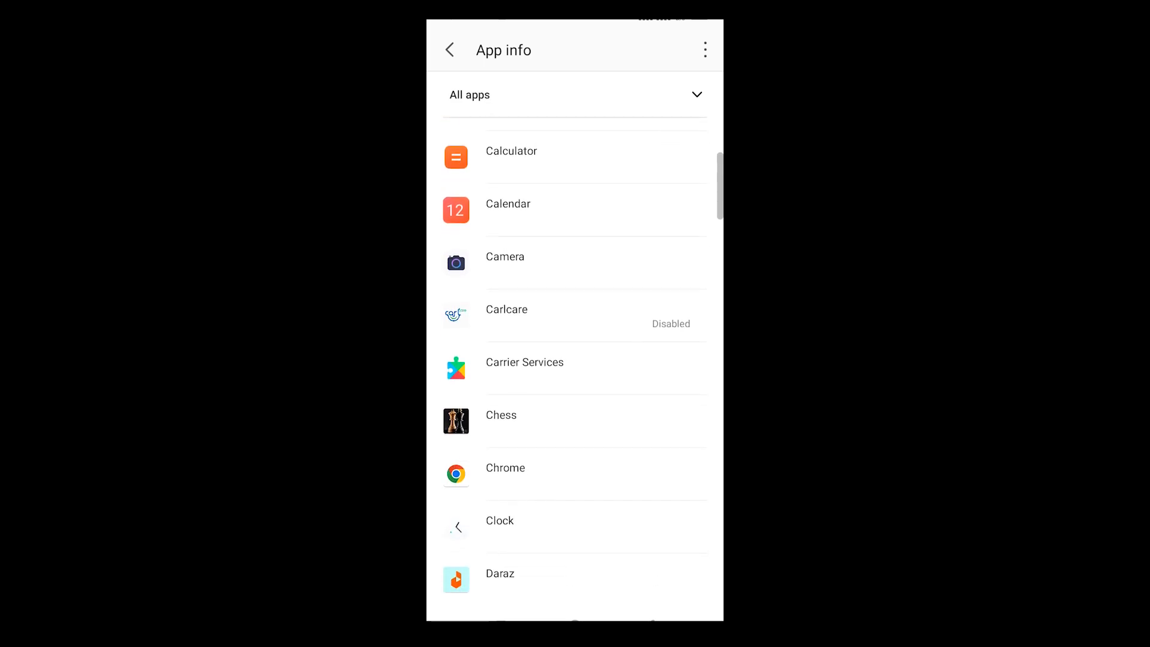
scroll(down, 3)
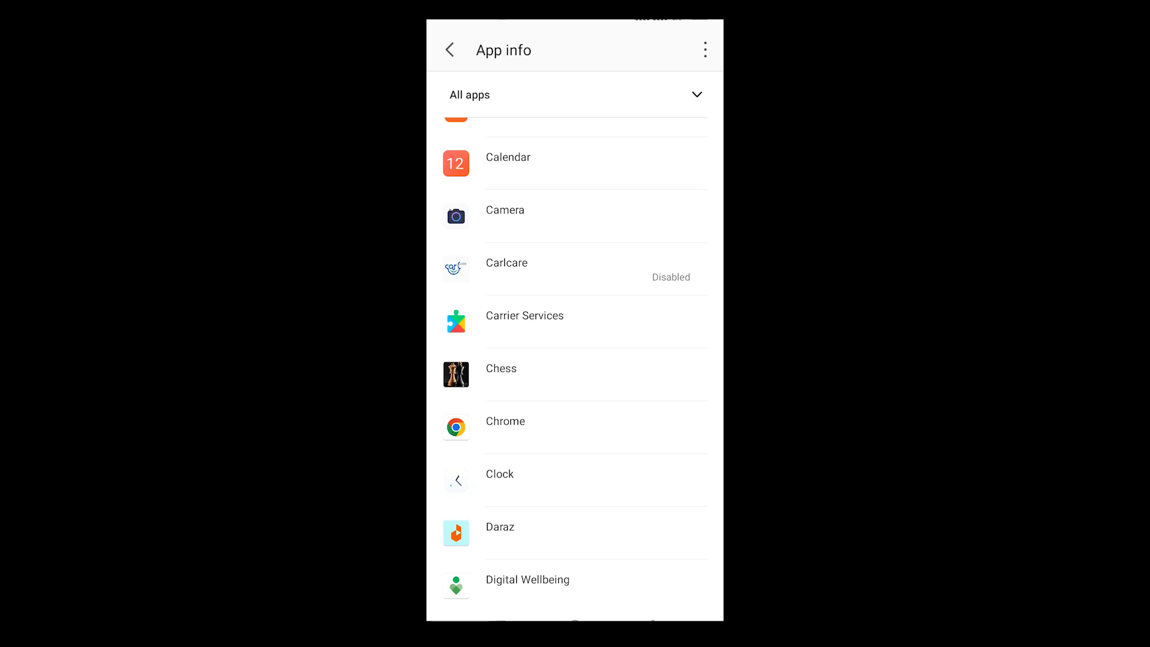
scroll(down, 3)
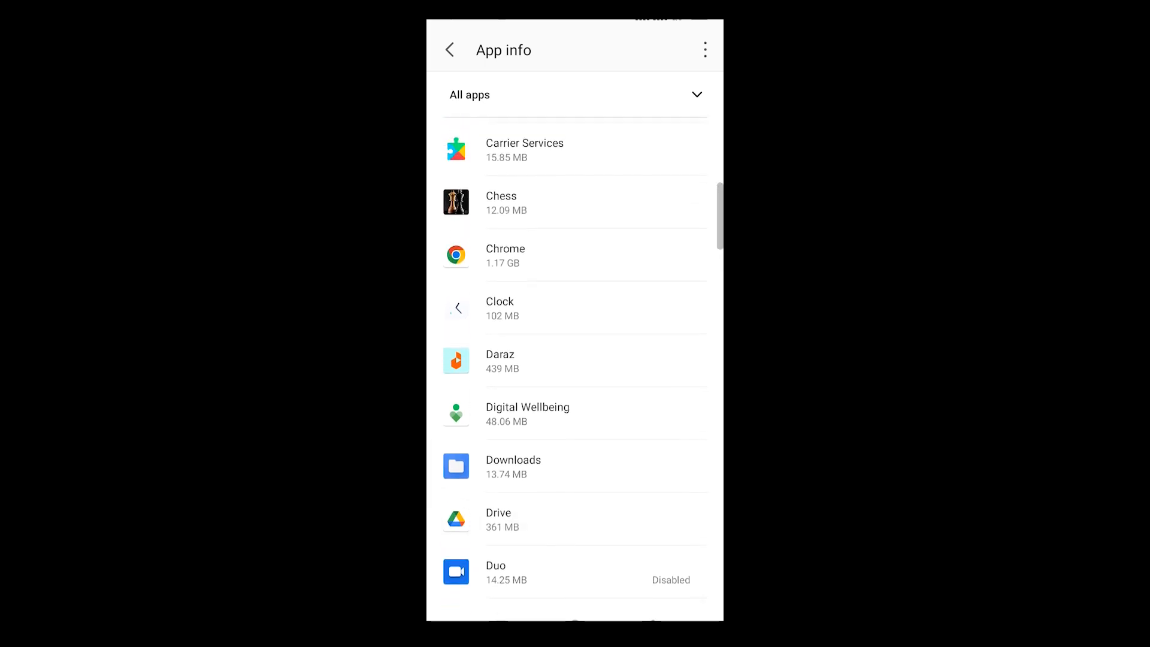
scroll(up, 3)
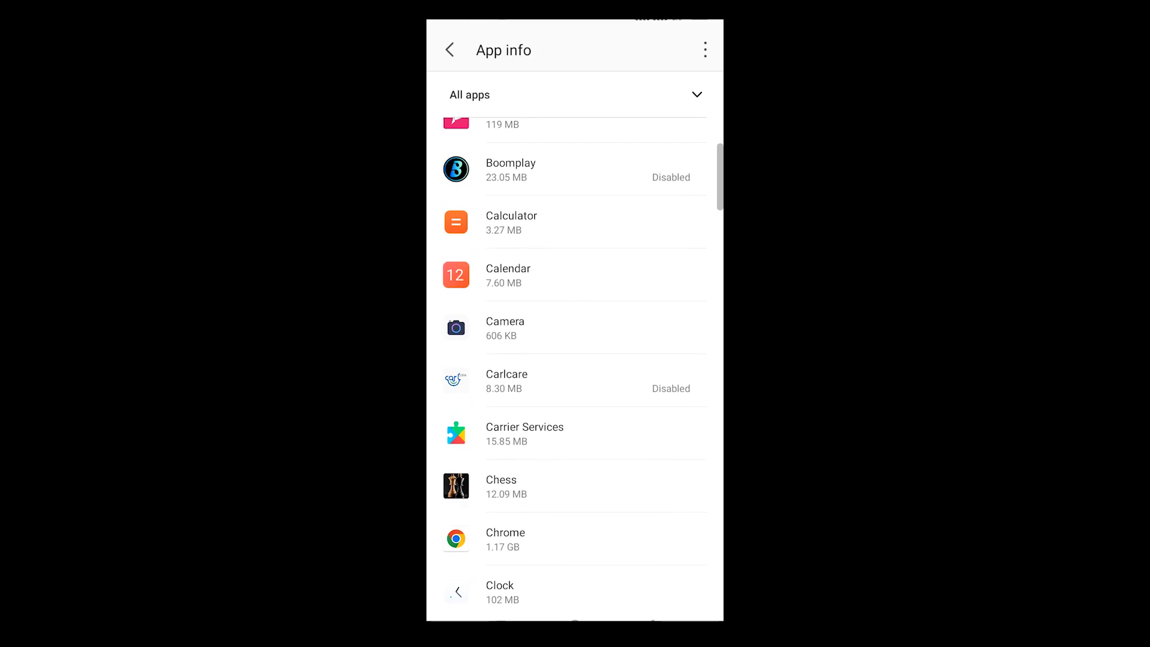
scroll(down, 3)
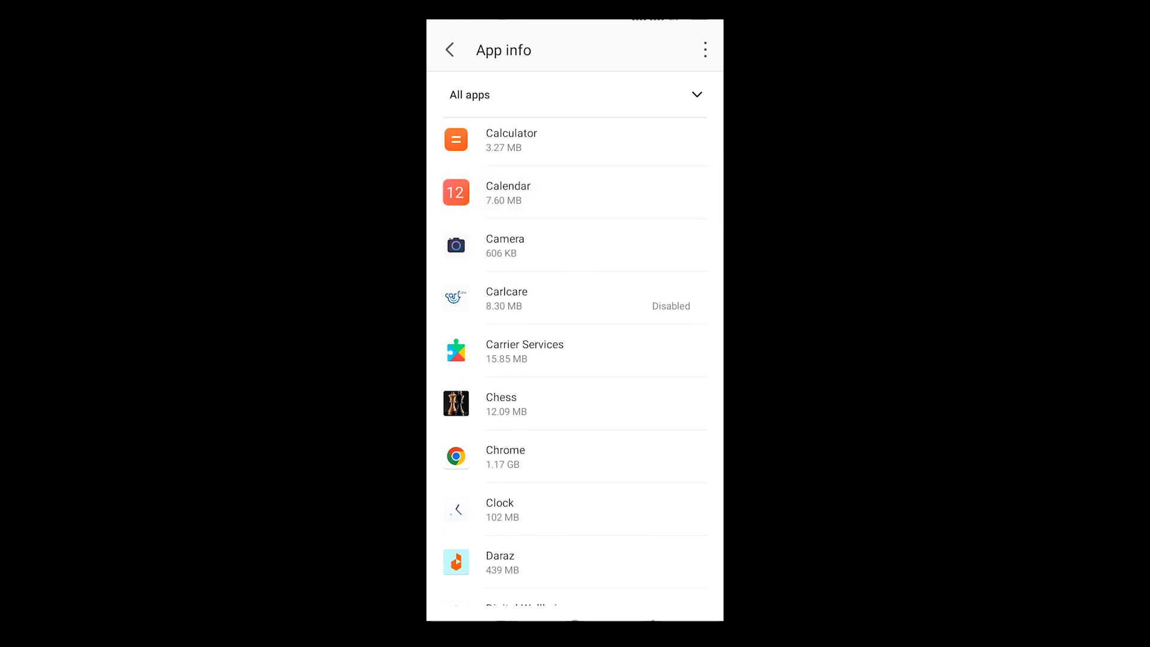
click(508, 192)
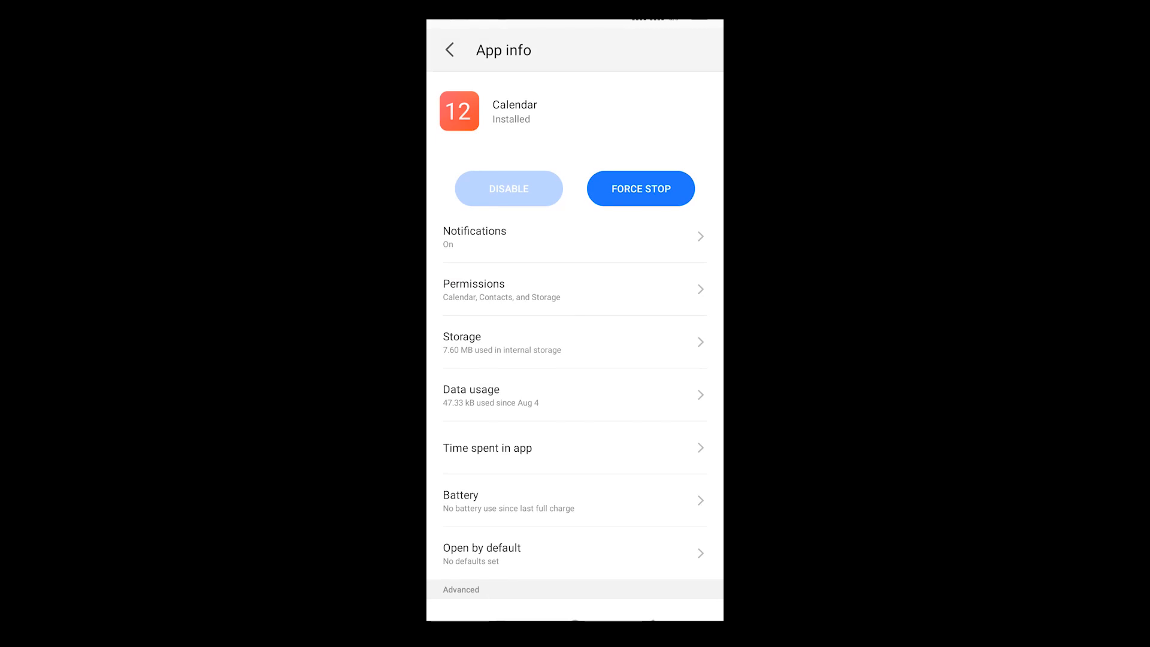